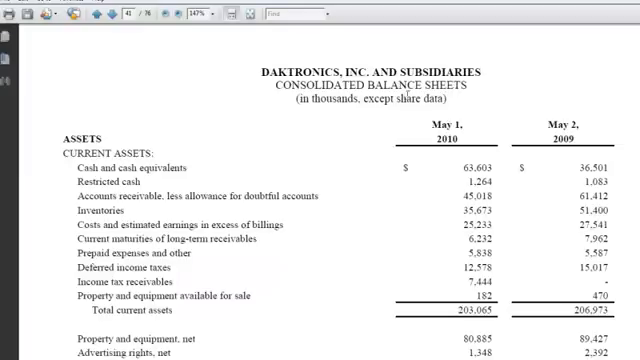
Step: Scroll through the Daktronics balance sheet PDF to locate the current assets and liabilities figures
scroll("down", 3)
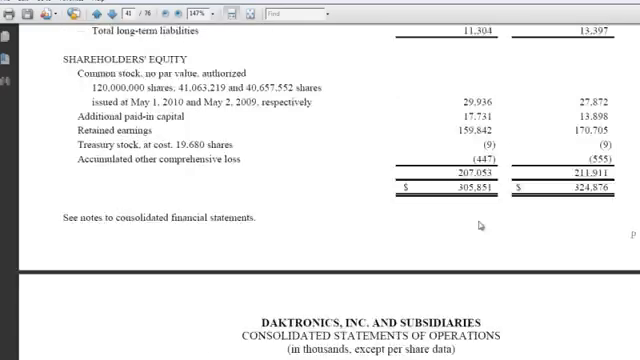
scroll("down", 3)
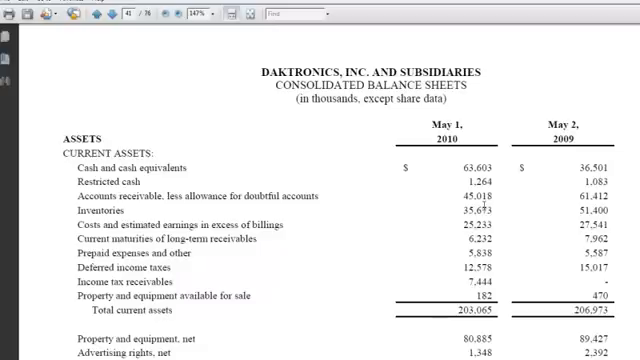
mouse_move(472, 210)
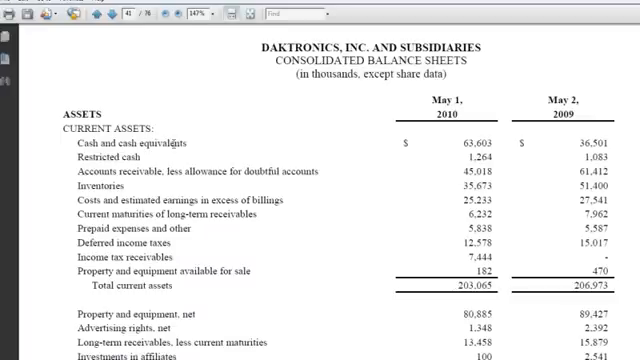
scroll("down", 3)
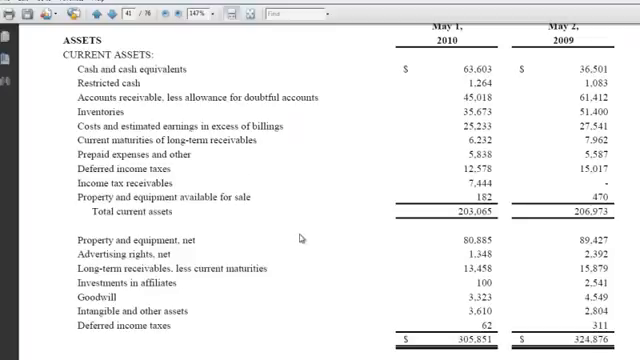
scroll("down", 3)
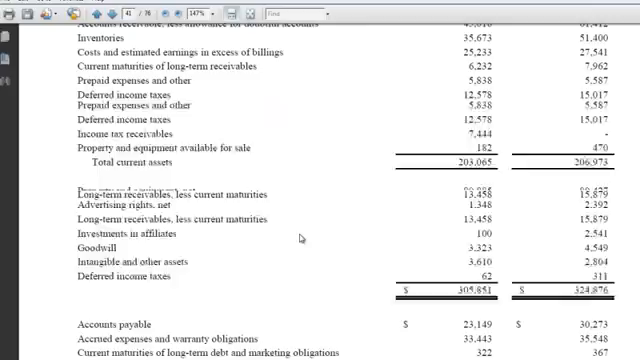
scroll("down", 3)
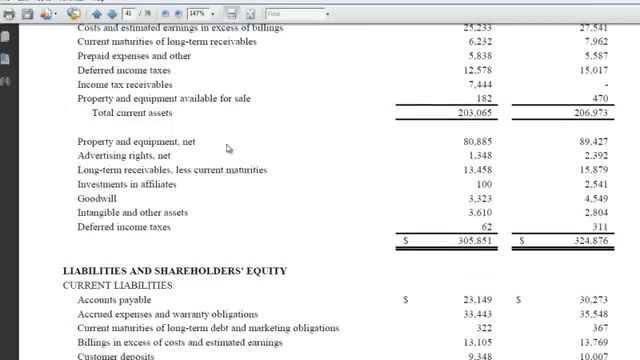
scroll("down", 3)
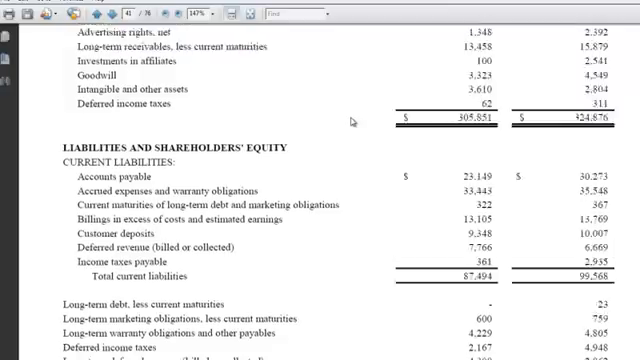
scroll("up", 3)
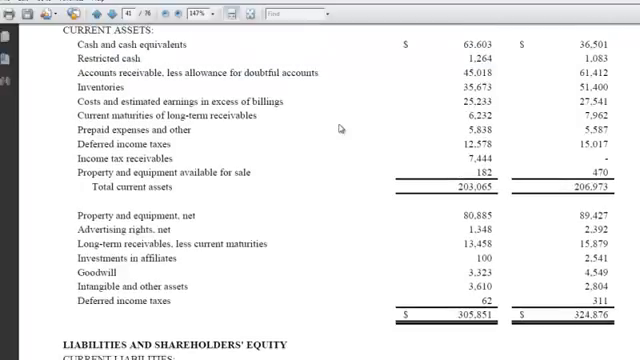
scroll("down", 3)
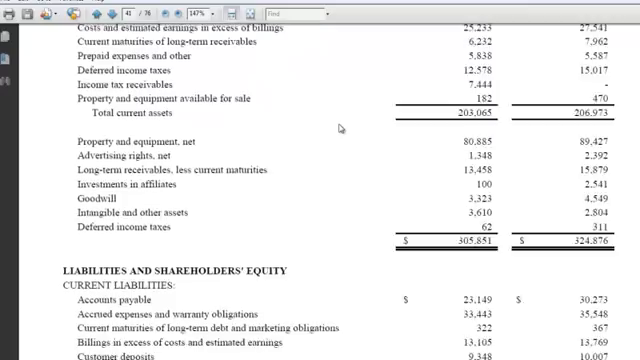
scroll("down", 3)
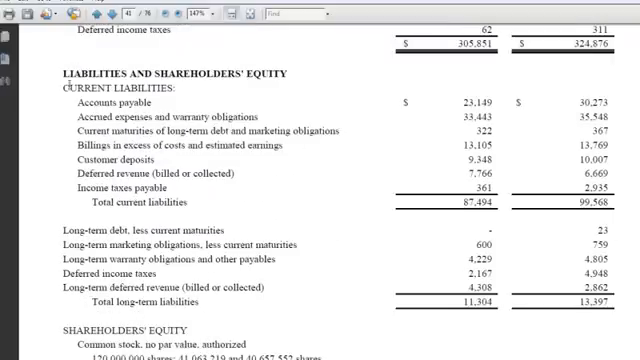
mouse_move(176, 96)
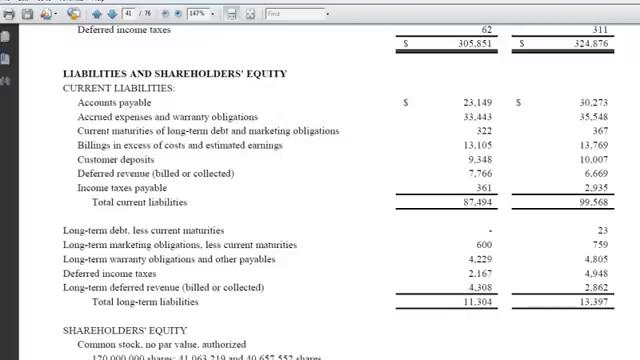
mouse_move(256, 186)
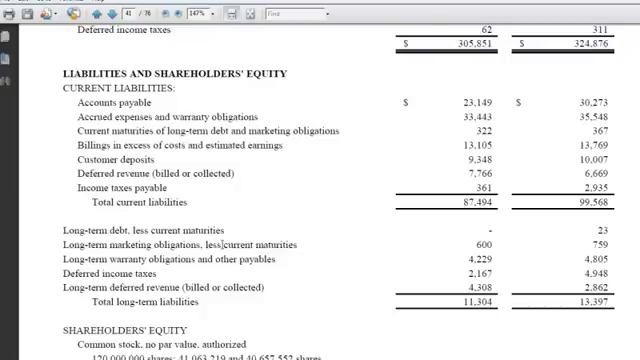
scroll("down", 3)
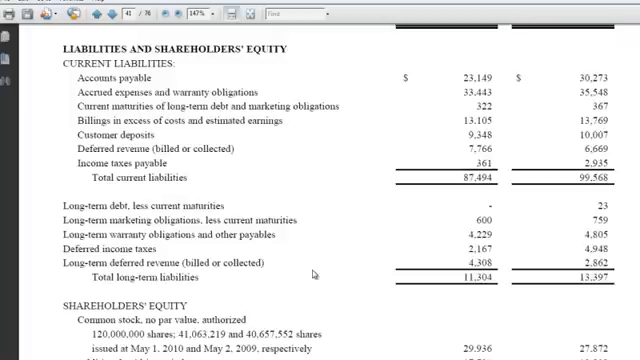
scroll("down", 3)
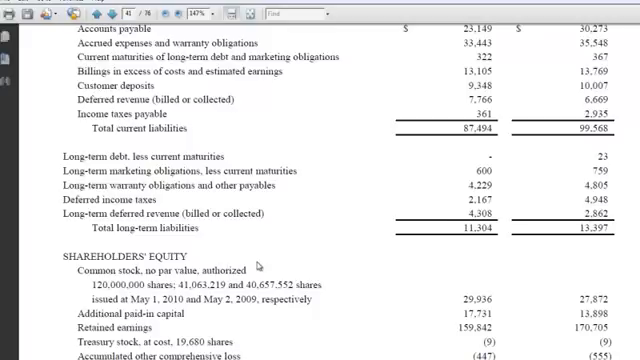
mouse_move(264, 256)
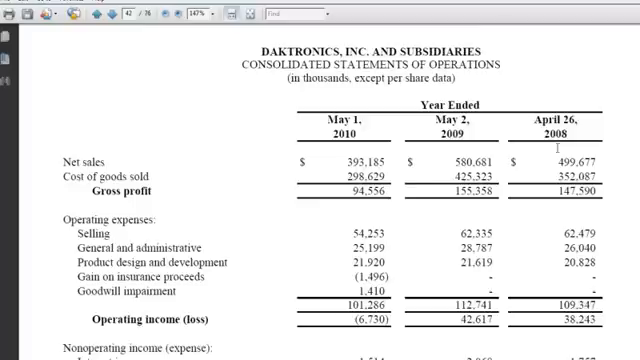
scroll("down", 3)
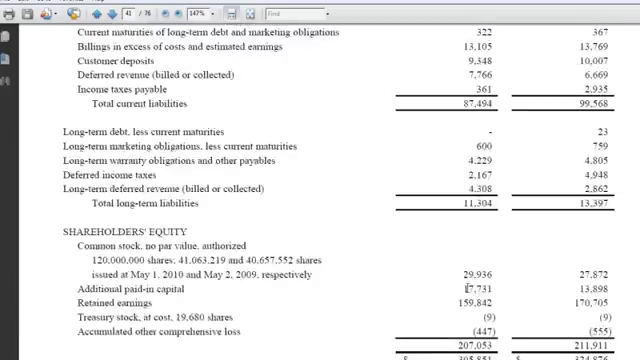
scroll("up", 3)
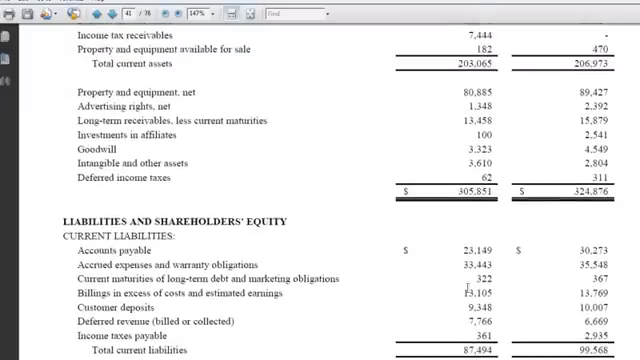
scroll("up", 3)
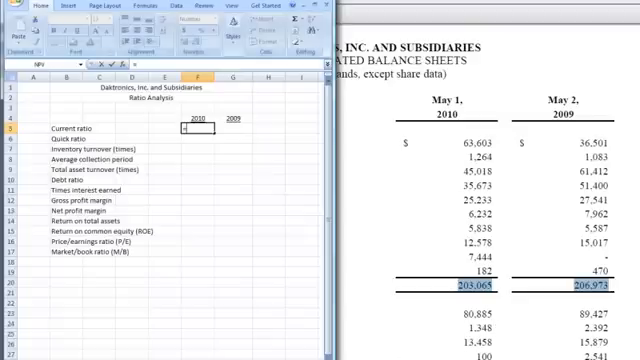
Step: Enter the 2010 current ratio in C6 as =203065/87494, giving 2.321
type("=20.0")
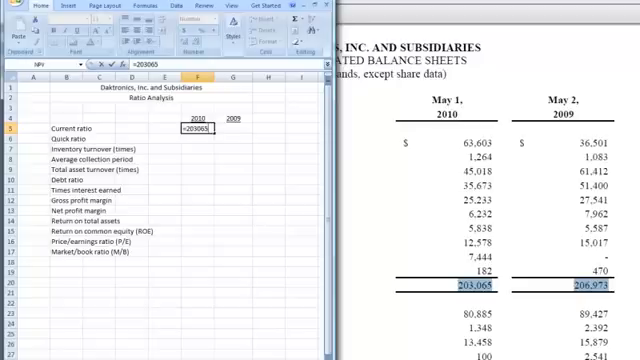
type("/")
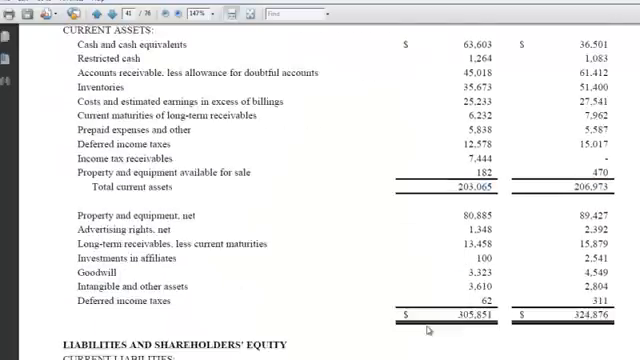
scroll("down", 3)
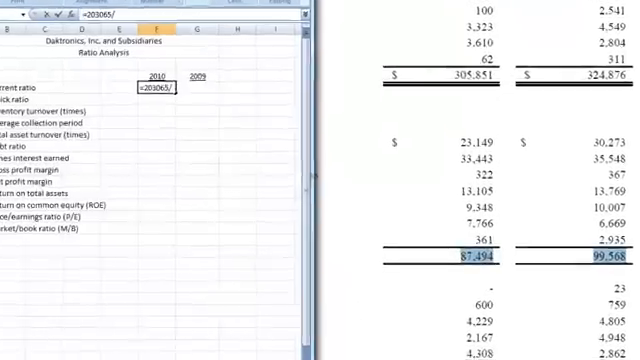
type("87494")
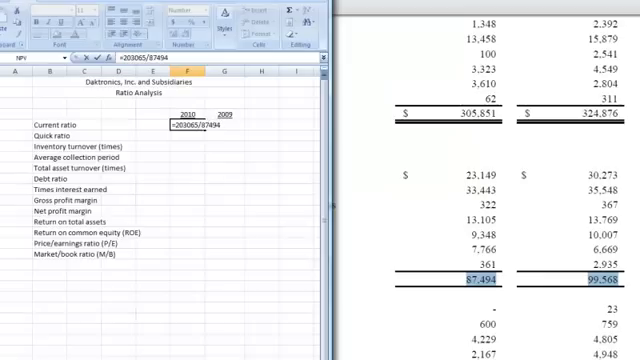
key("Enter")
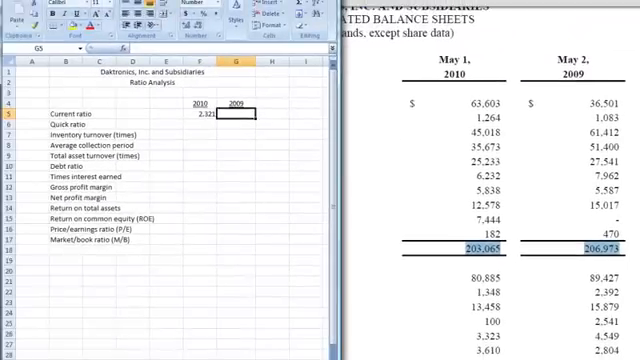
Step: Enter the 2009 current ratio in D6 as =206973/99568
type("=20")
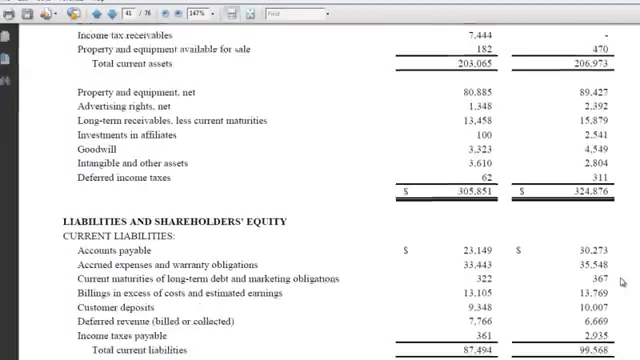
scroll("down", 3)
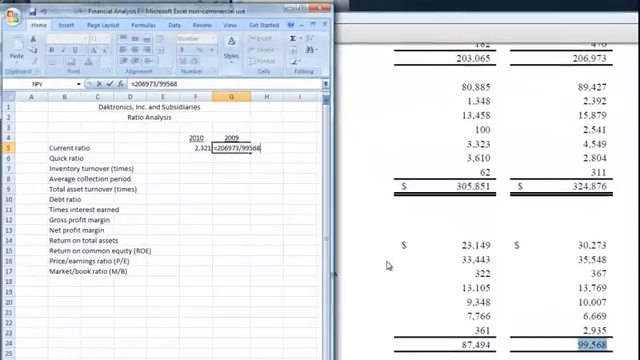
key("Enter")
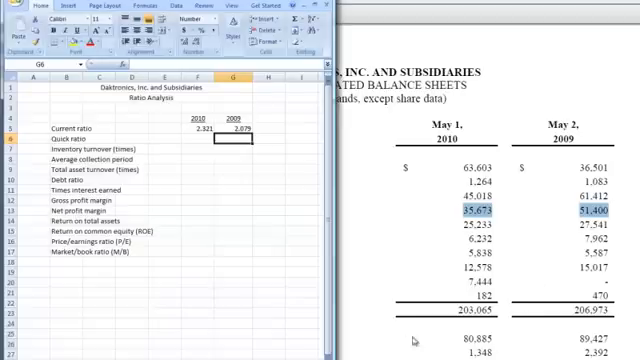
mouse_move(282, 196)
type("=(203065-35673)/87494")
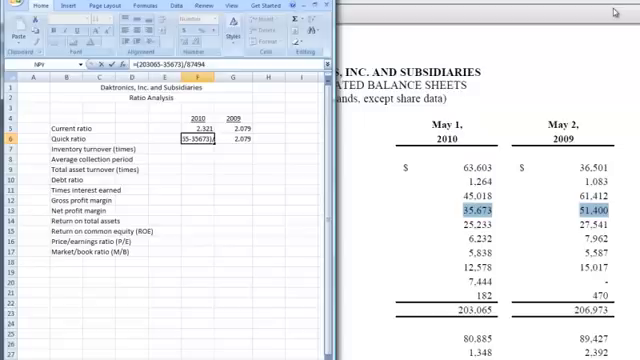
Step: Enter the 2010 and 2009 quick ratio formulas from the balance-sheet figures
key("Enter")
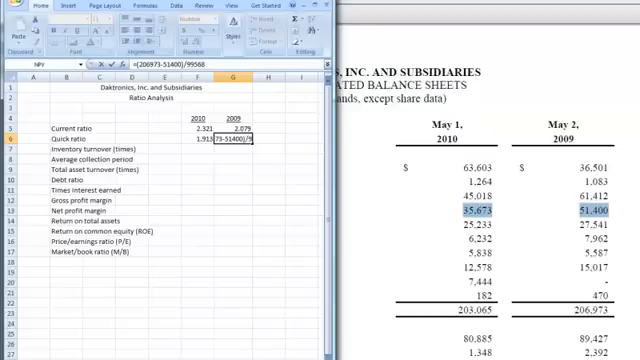
key("Enter")
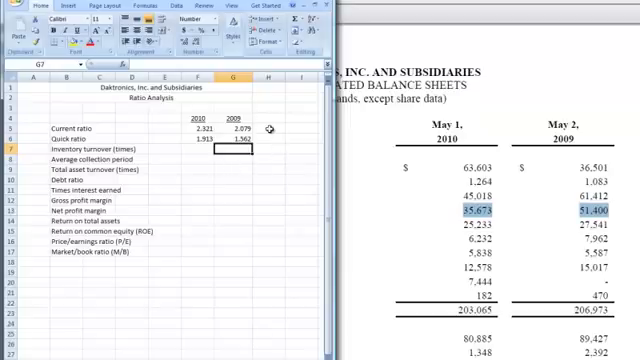
mouse_move(144, 100)
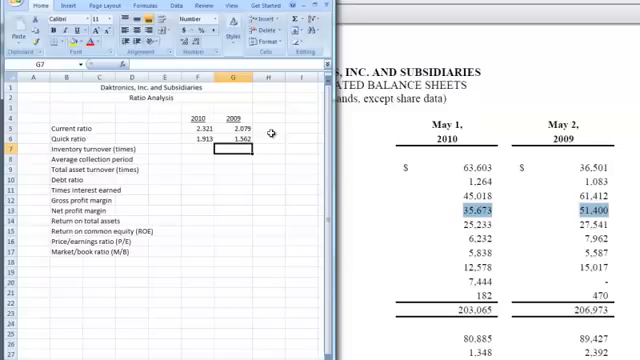
mouse_move(278, 136)
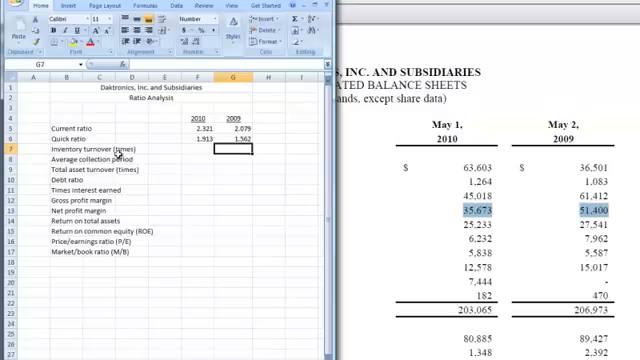
mouse_move(122, 180)
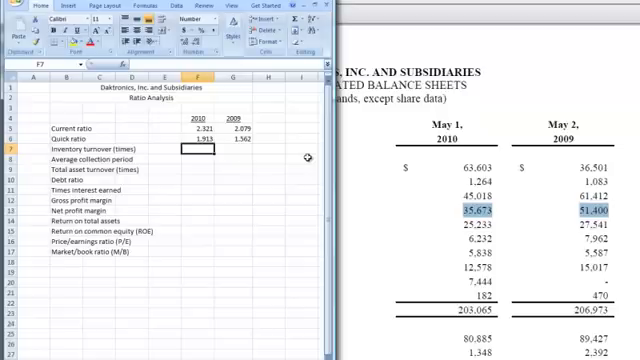
mouse_move(406, 218)
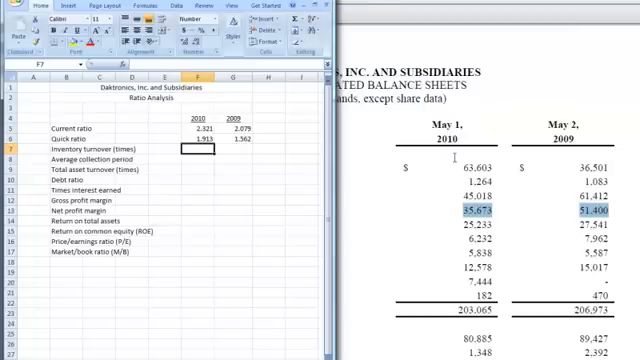
Step: Build the 2010 inventory turnover formula from 35,673 inventory and 2010 cost of goods sold over 365
type("=")
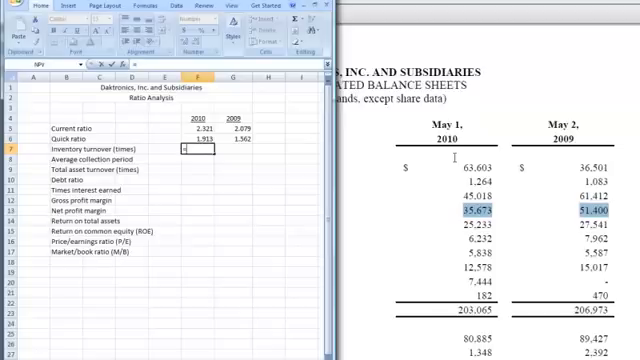
type("=35673")
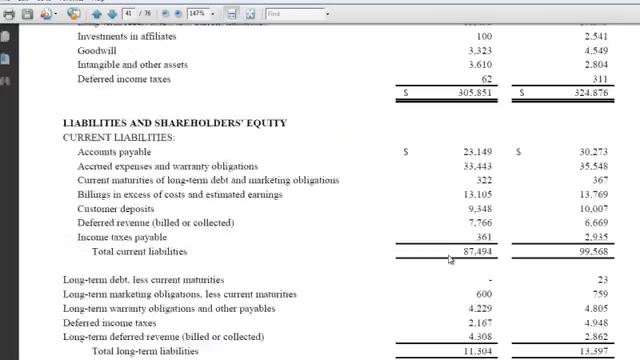
scroll("down", 3)
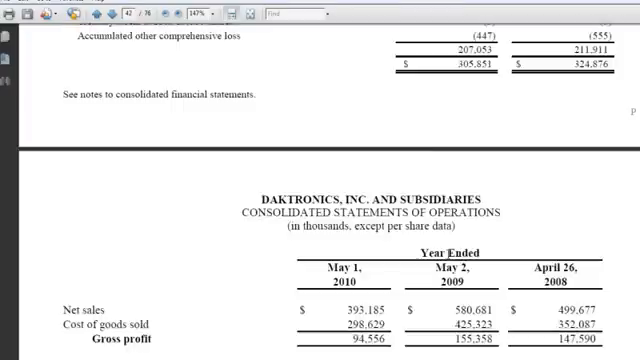
scroll("down", 3)
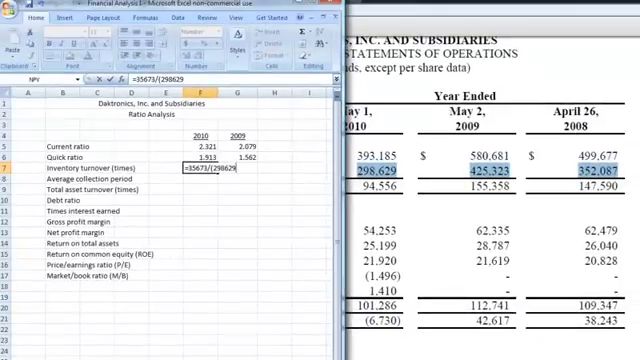
type("/")
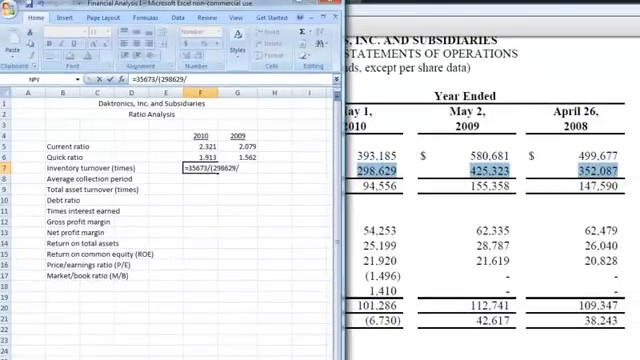
type("3")
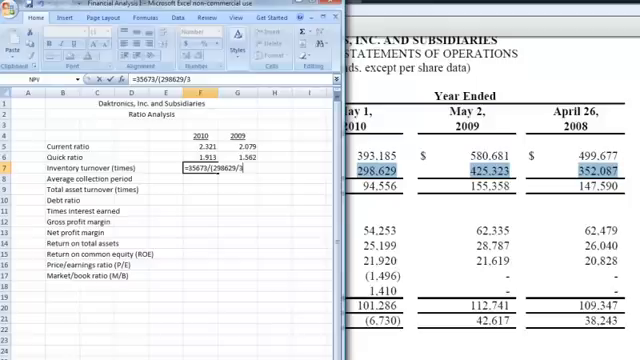
type("65")
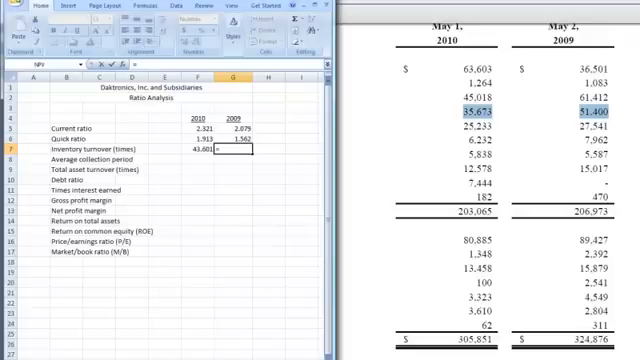
Step: Enter the 2009 inventory turnover formula =51400/(425323/365), giving 44.110 beside 43.601 for 2010
type("=51400")
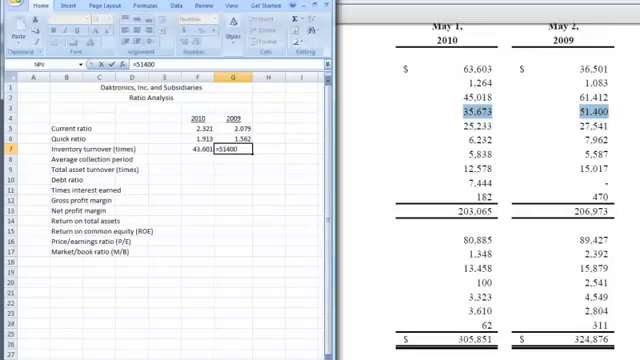
type("/(425323")
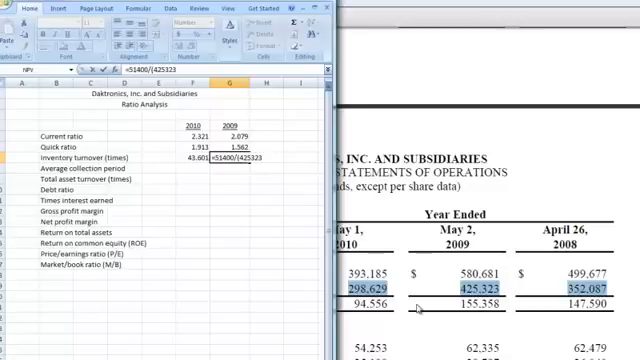
type("/3")
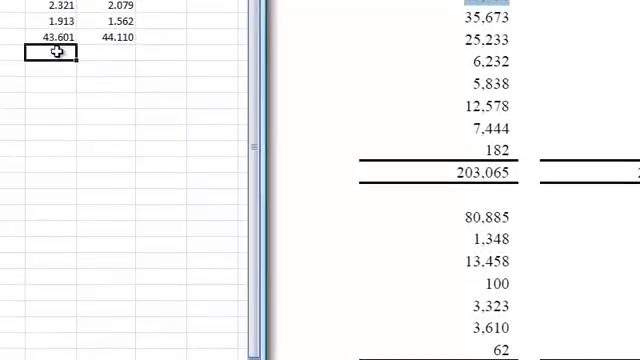
Step: Enter the 2010 average collection period formula =45018/(393185/365) using net sales from the income statement
type("=45018")
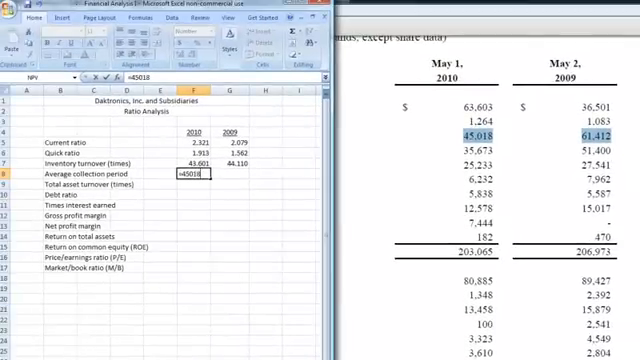
type("/")
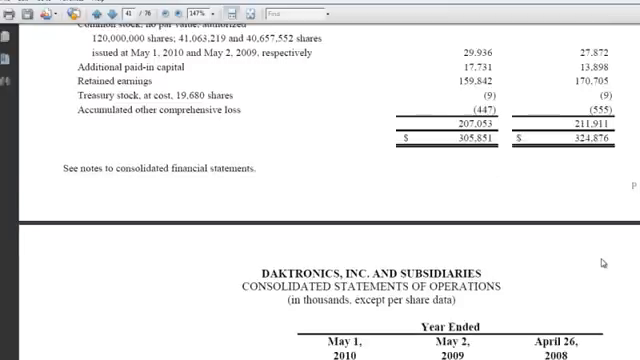
scroll("down", 3)
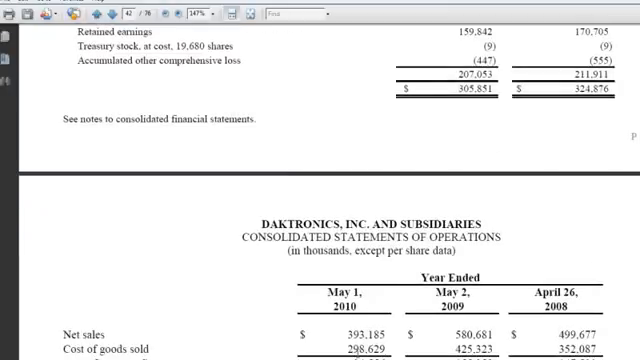
double_click(84, 336)
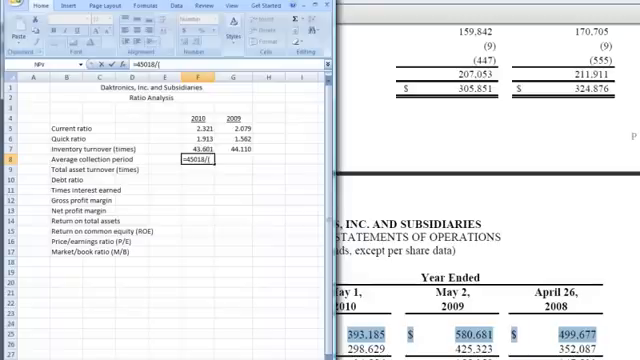
type("393")
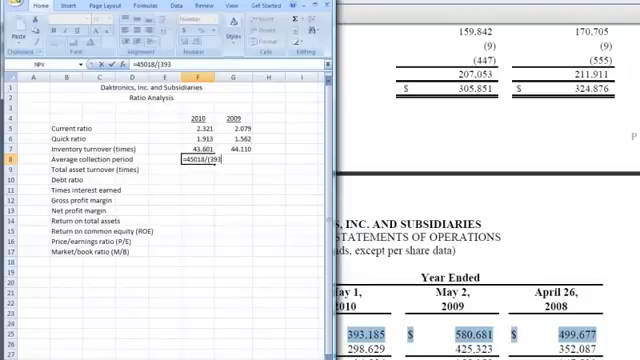
type("185")
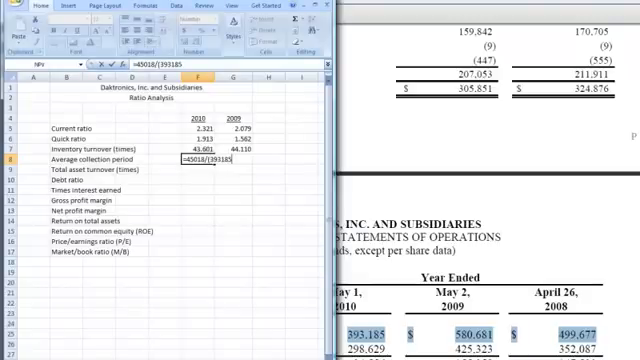
type("/")
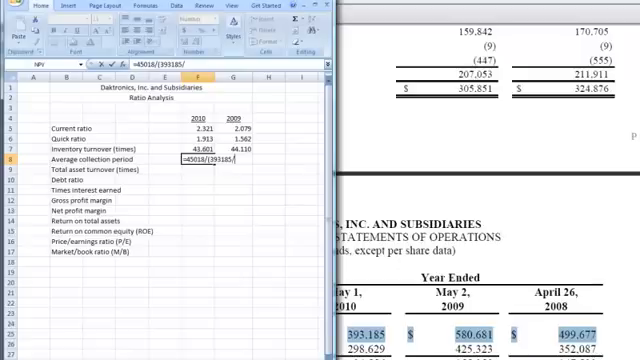
type("365")
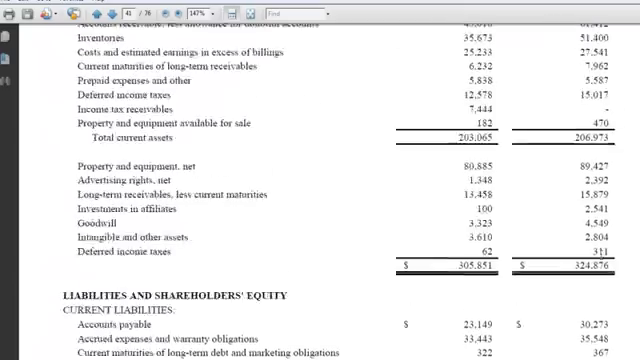
Step: Enter the 2009 average collection period formula =41412/(580681/365)
scroll("down", 3)
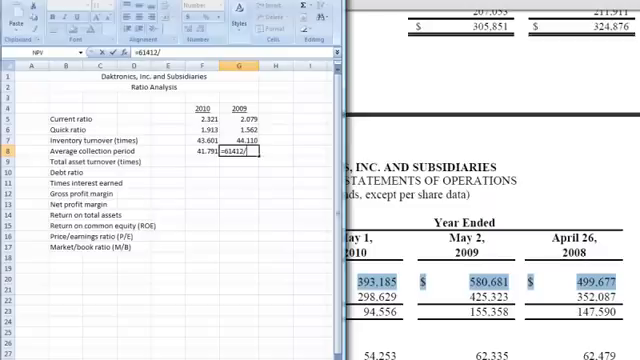
type("(")
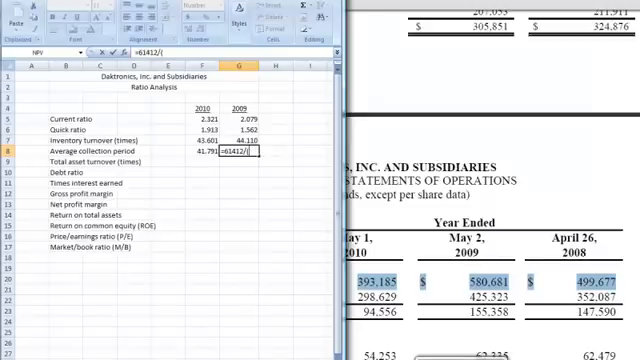
type("58068")
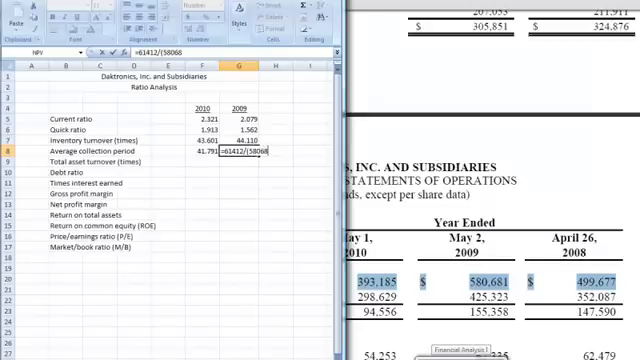
type("/365")
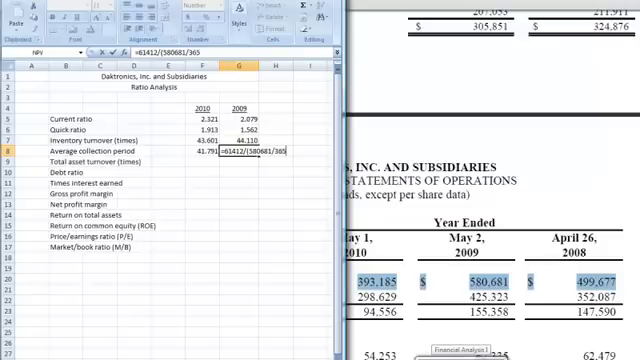